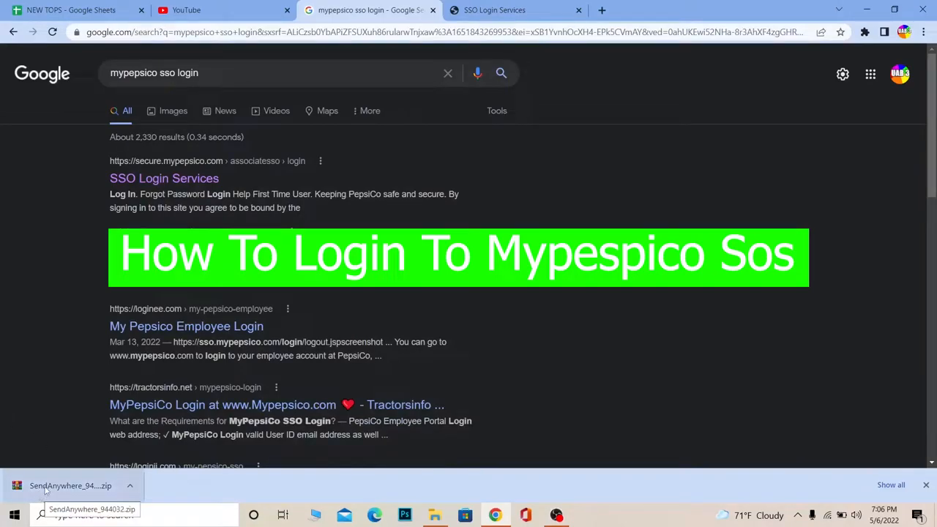
mouse_move(55, 364)
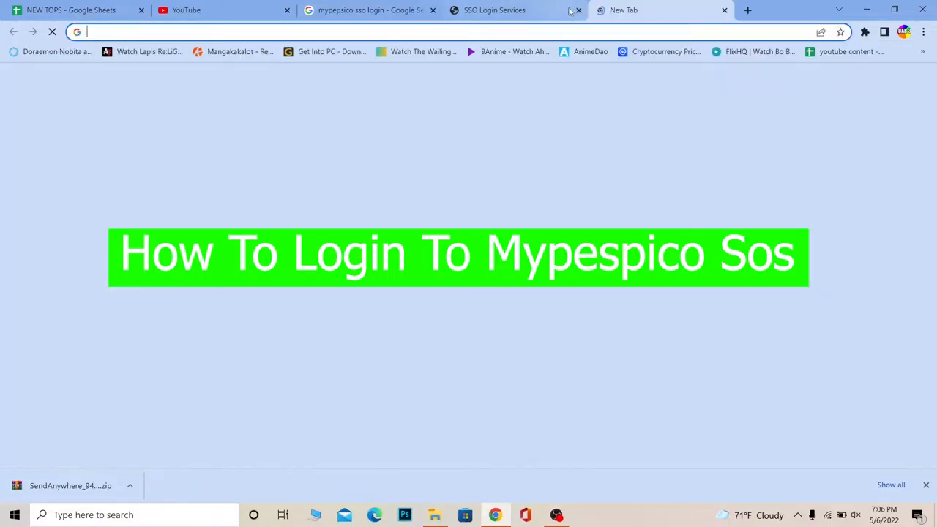
- Search Google for 'pepsi' in the new tab, view image results, then return to the mypepsico sso login tab
click(577, 11)
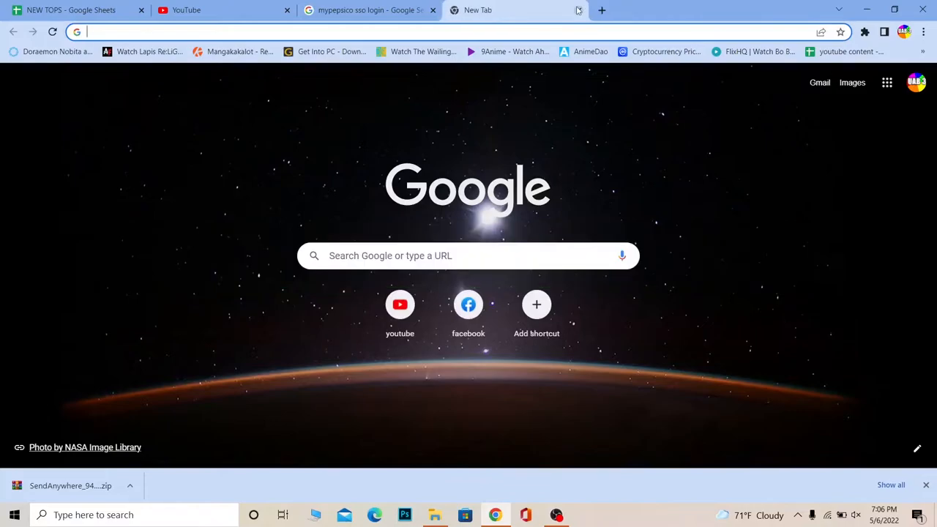
mouse_move(513, 10)
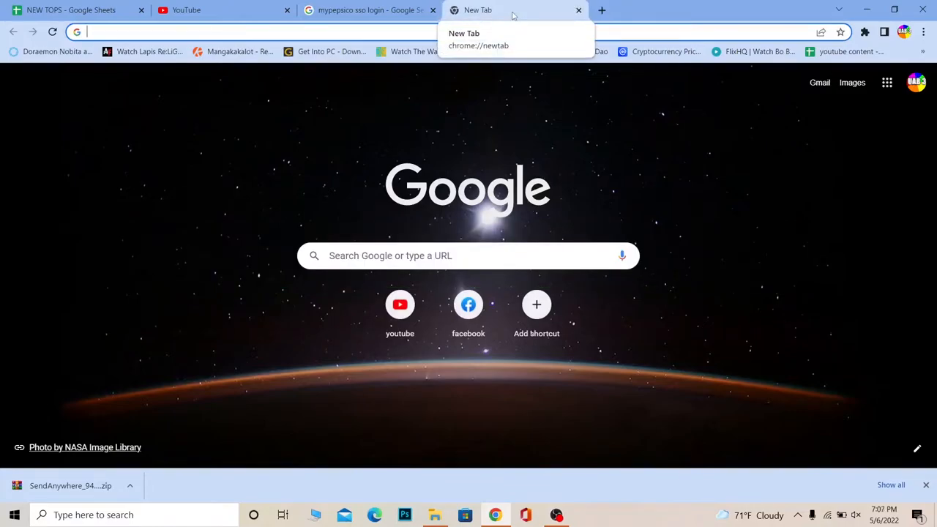
text(pexels)
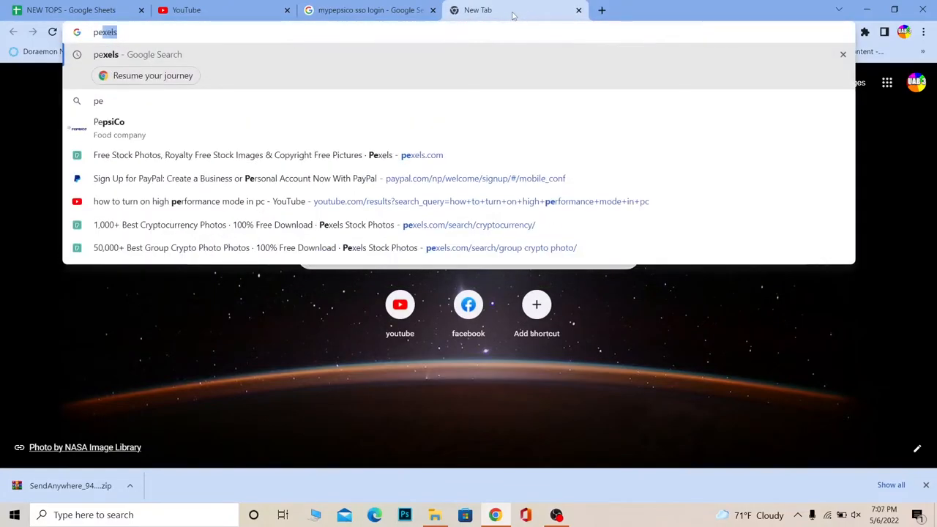
text(pepsi)
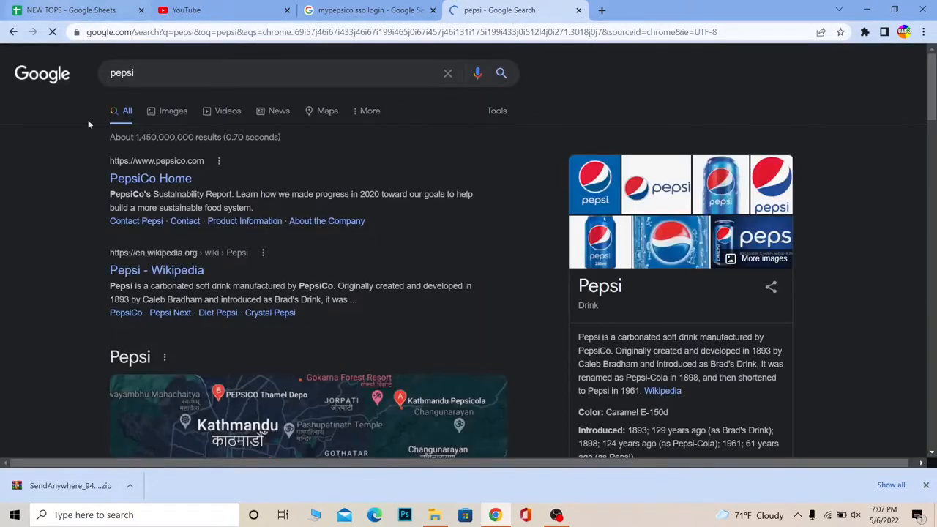
click(173, 111)
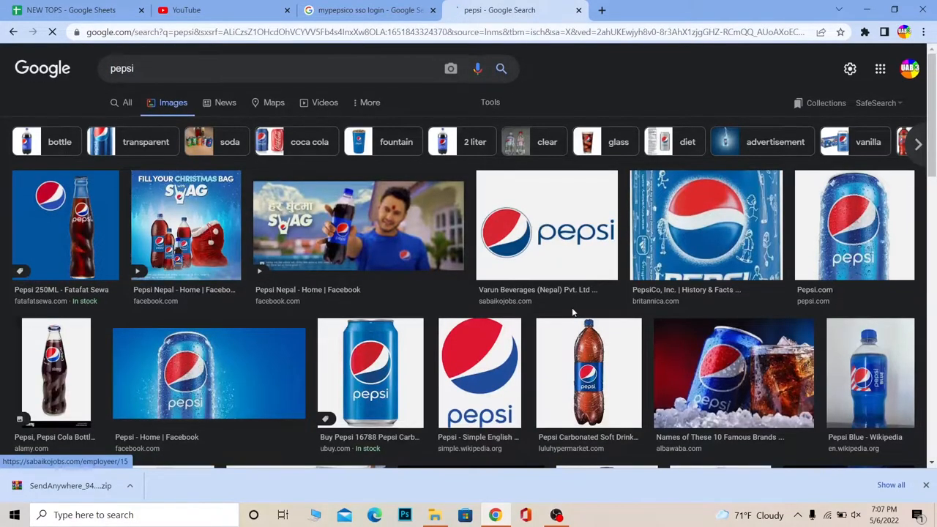
click(359, 8)
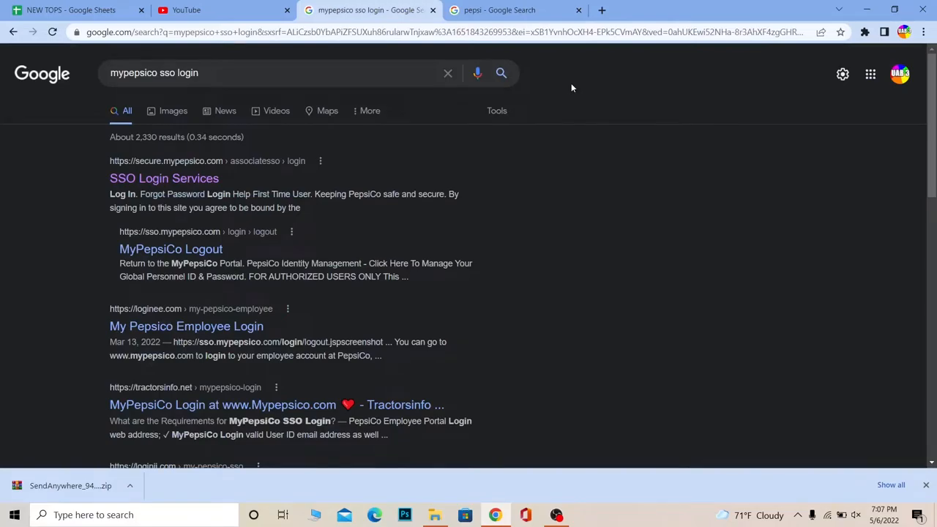
mouse_move(519, 112)
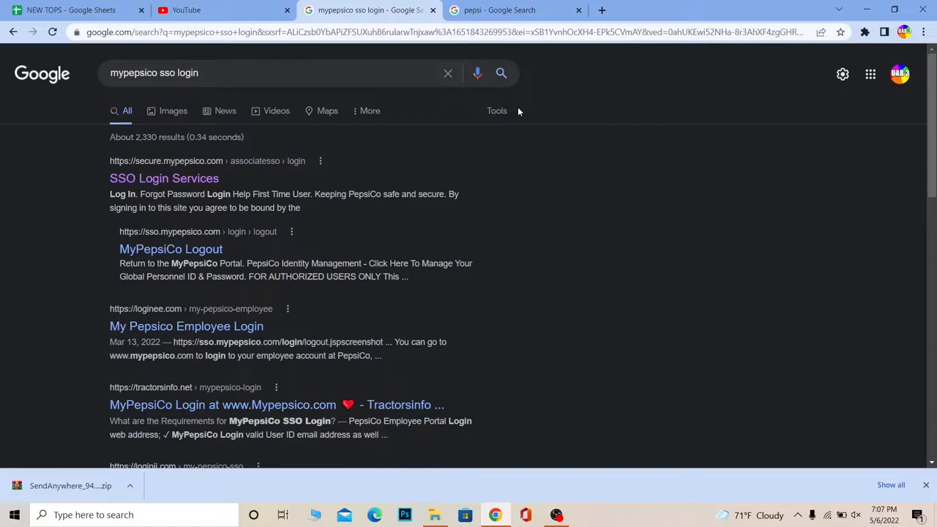
mouse_move(622, 196)
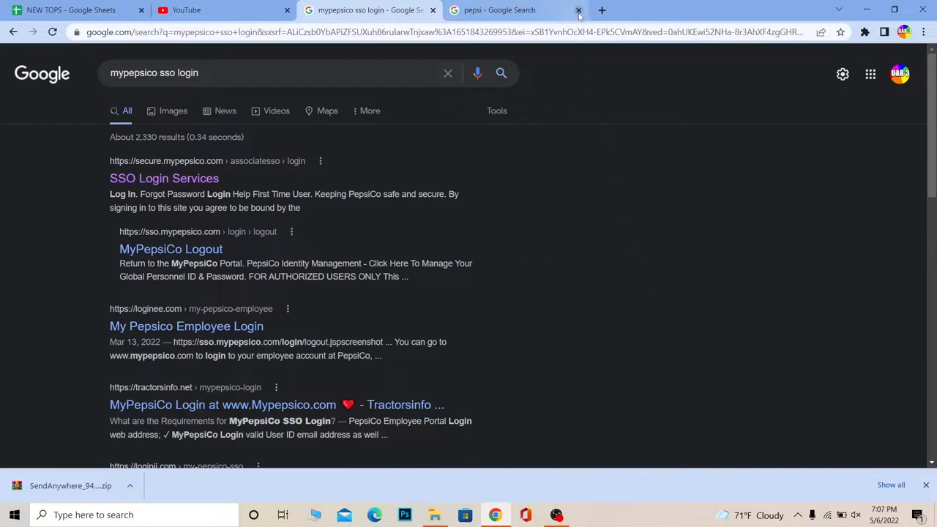
- Close the pepsi tab and follow the 'SSO Login Services' search result
click(578, 9)
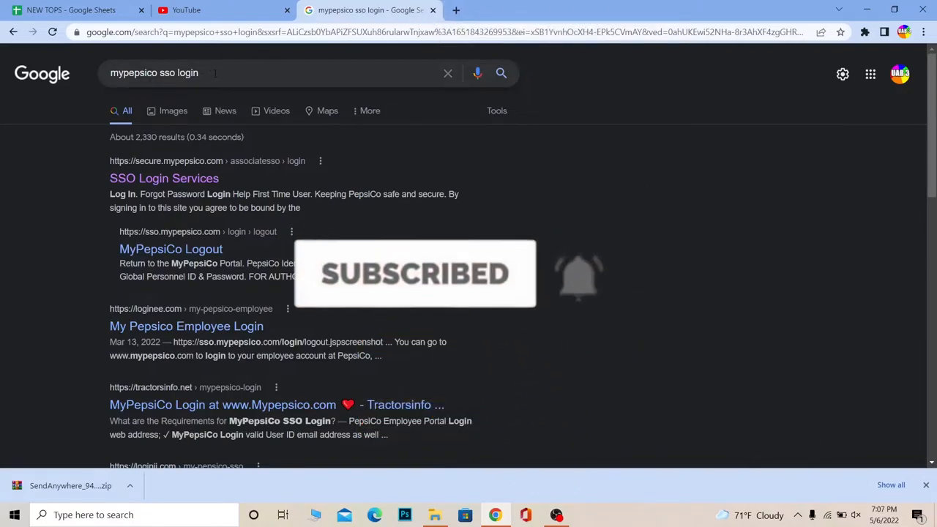
click(256, 73)
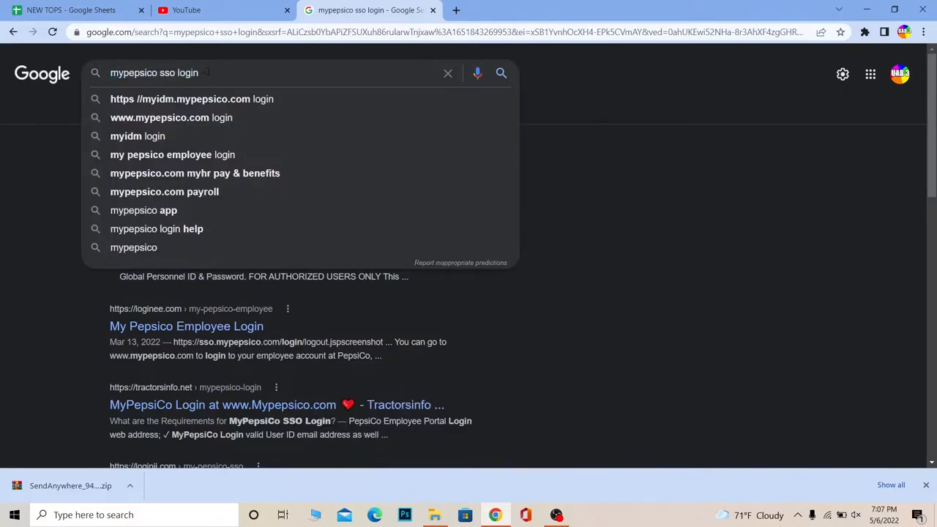
key(Return)
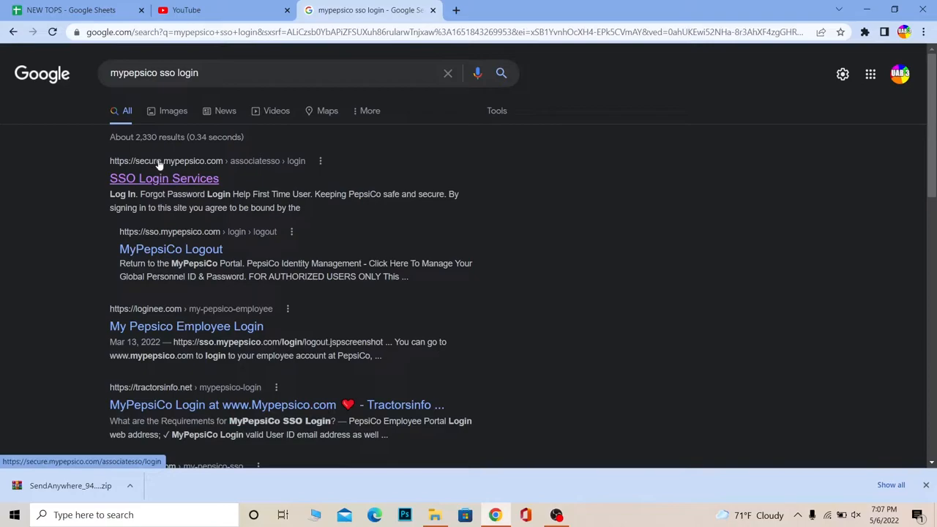
click(164, 179)
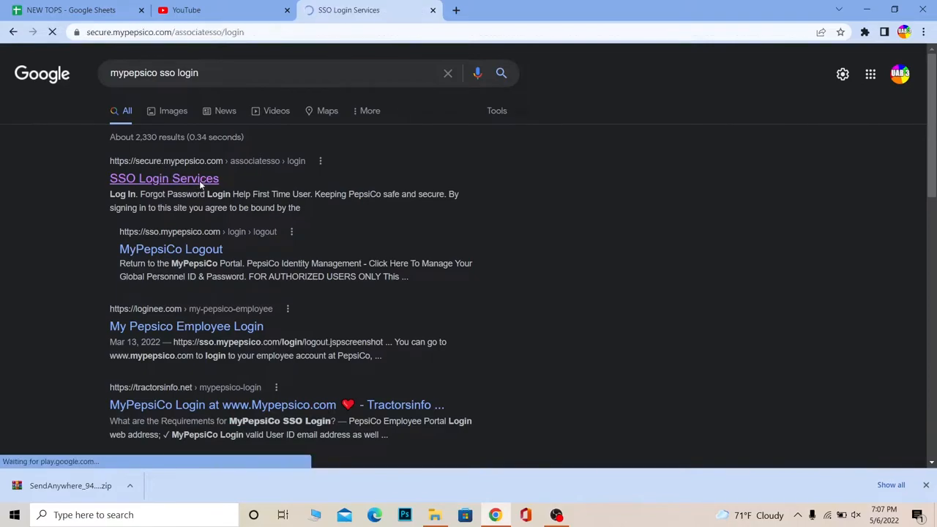
- Place the cursor in the User ID field on secure.mypepsico.com
click(164, 178)
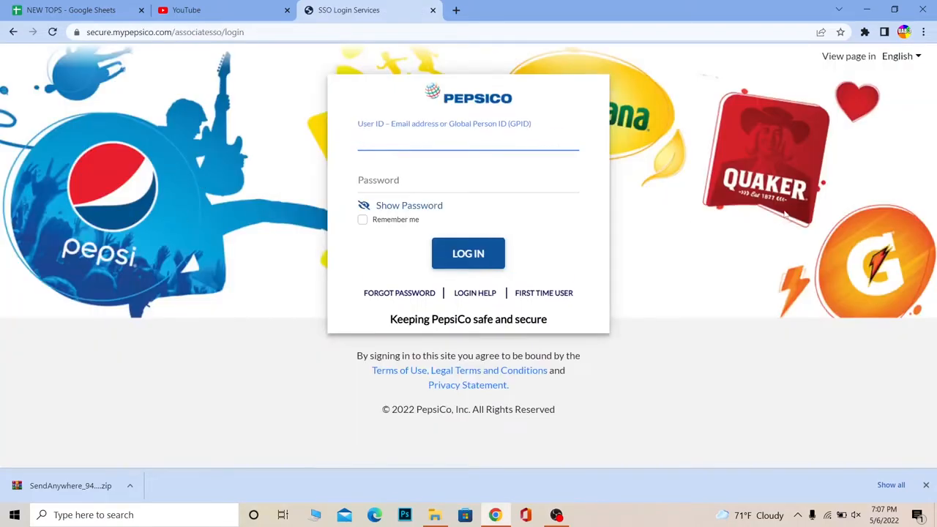
mouse_move(85, 234)
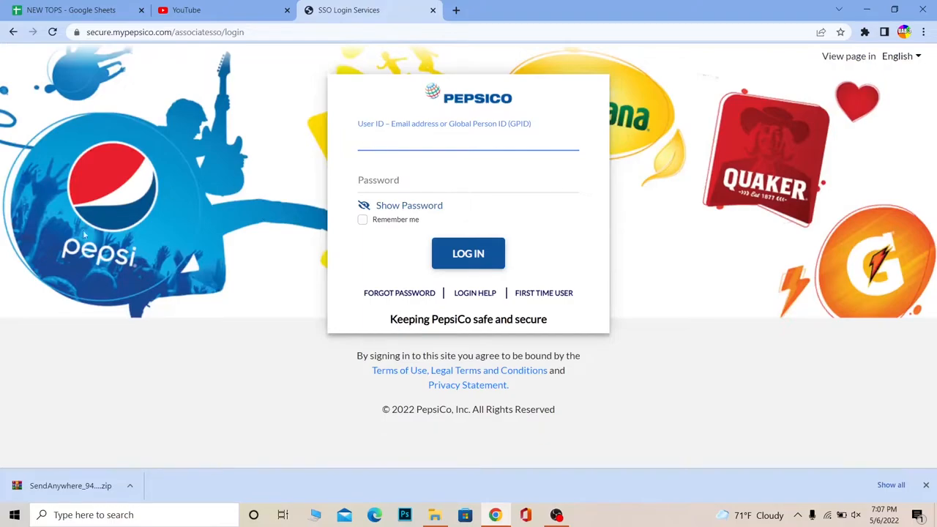
mouse_move(196, 265)
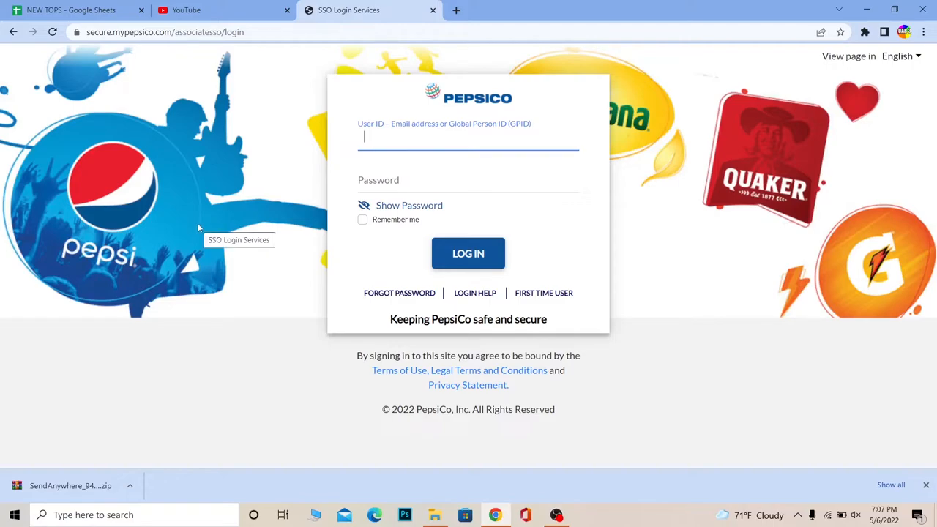
mouse_move(205, 212)
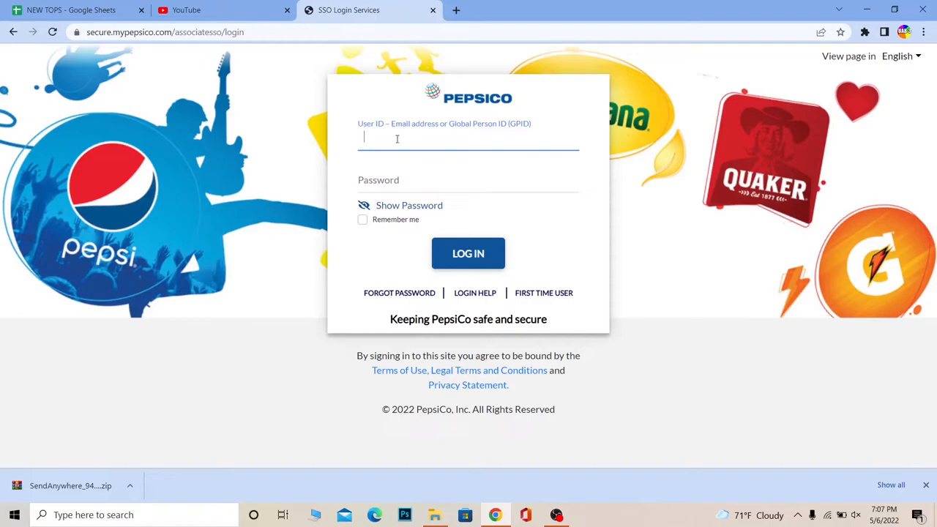
text(kevin12)
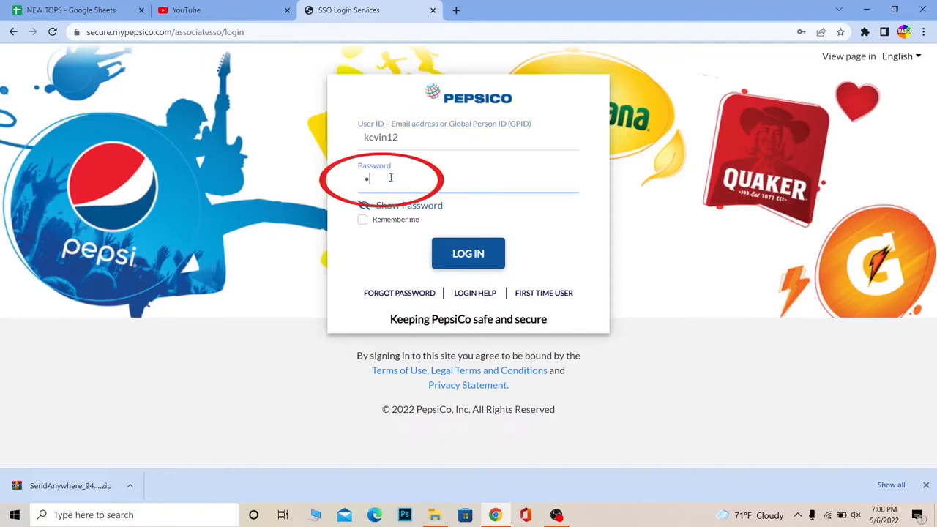
text(password)
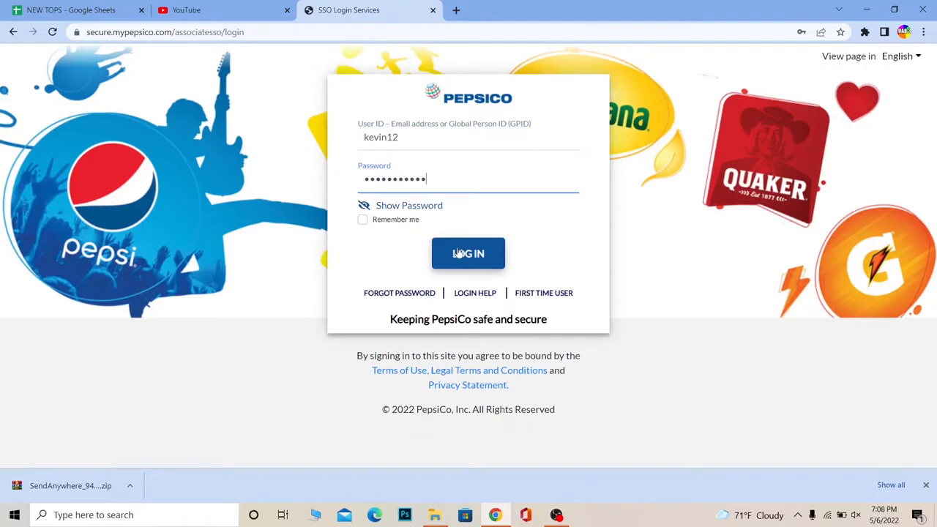
mouse_move(469, 253)
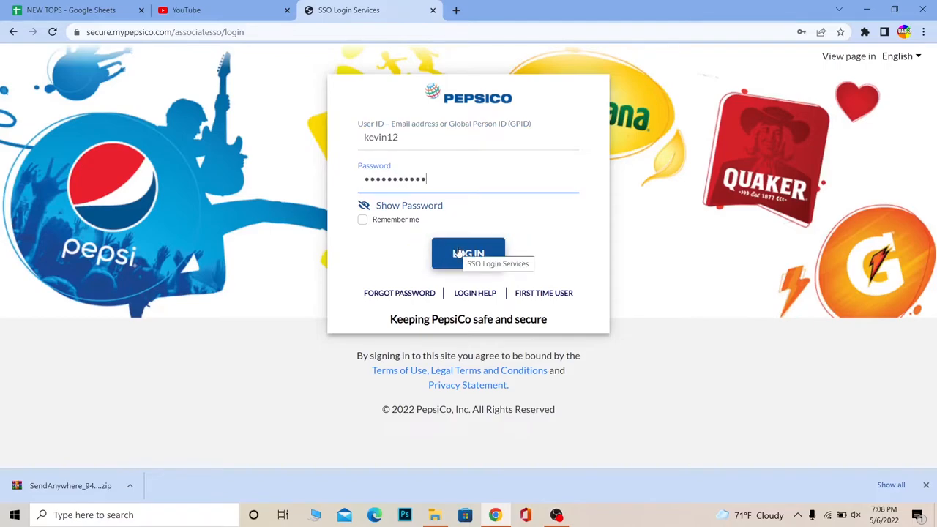
click(363, 219)
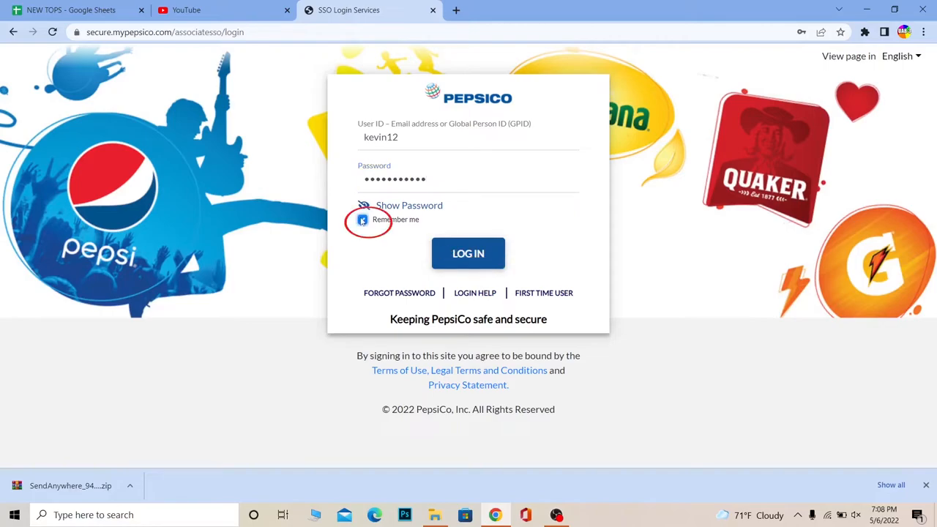
click(363, 220)
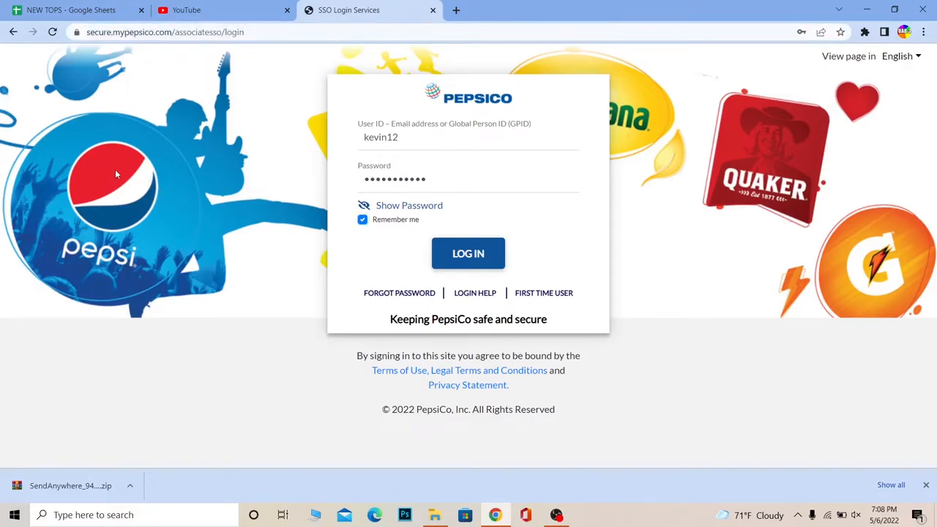
mouse_move(133, 167)
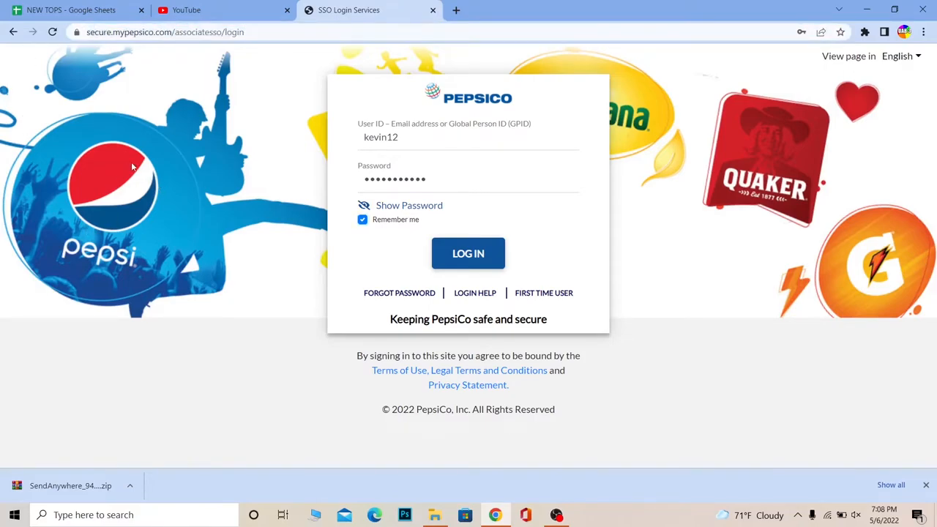
mouse_move(345, 293)
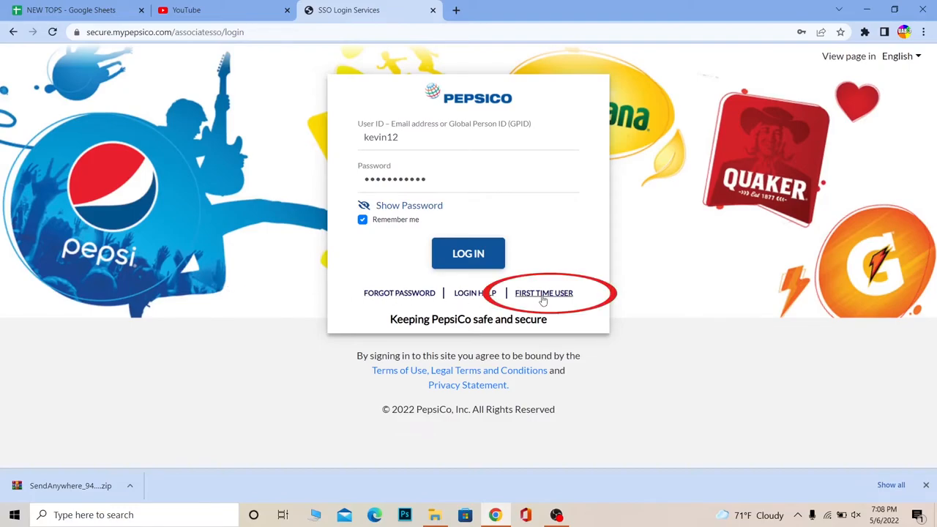
mouse_move(544, 293)
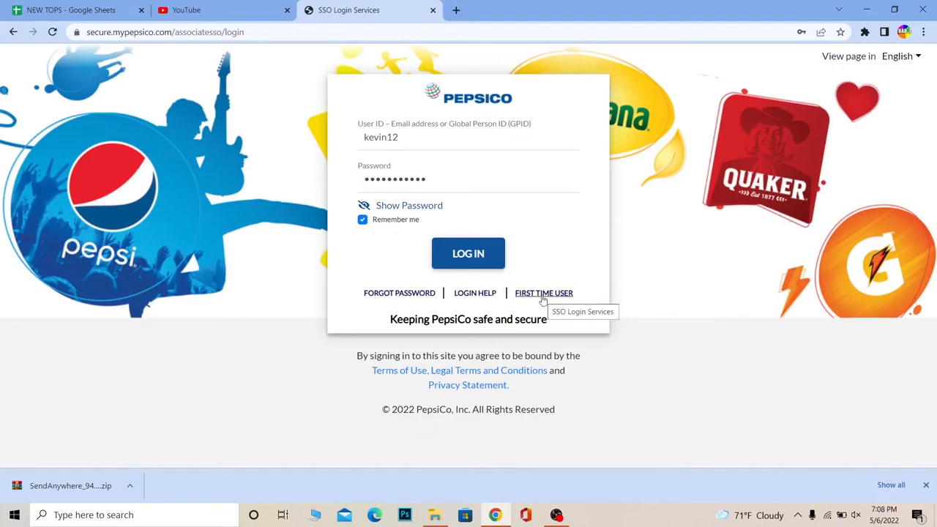
mouse_move(474, 292)
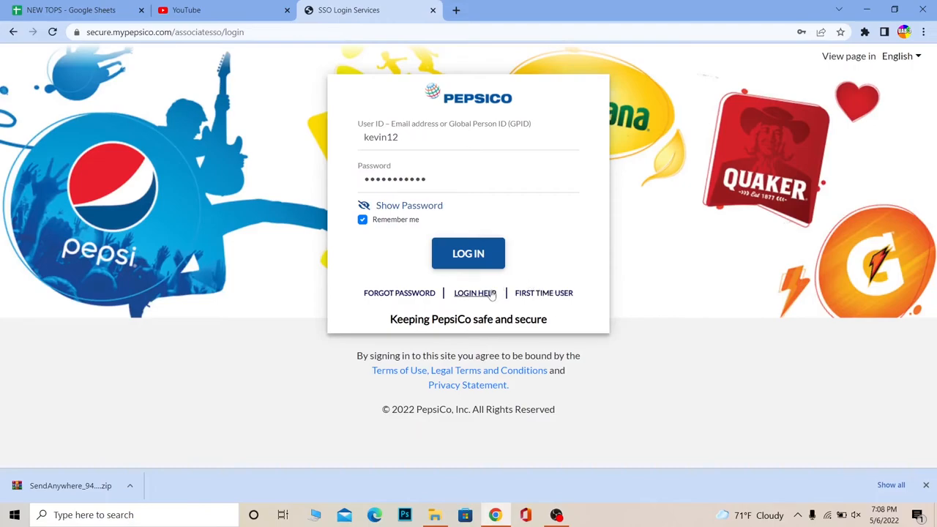
mouse_move(474, 293)
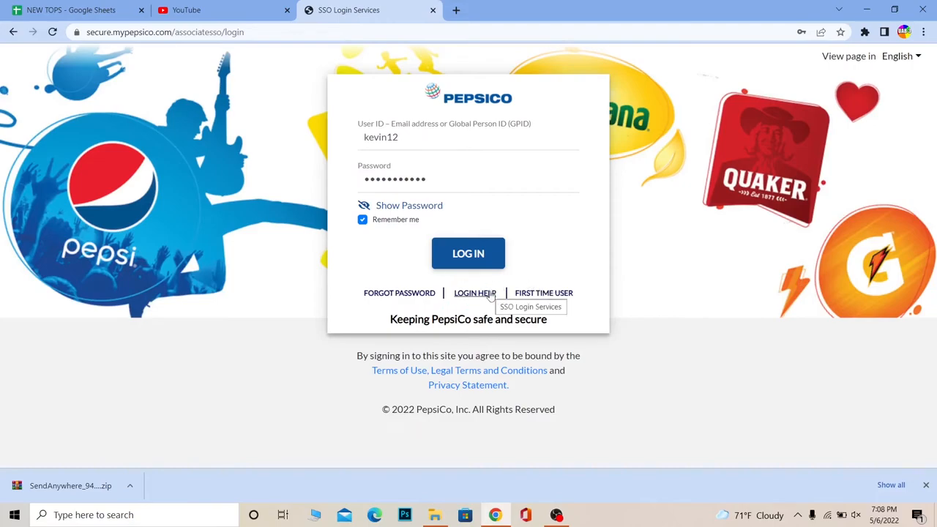
mouse_move(489, 300)
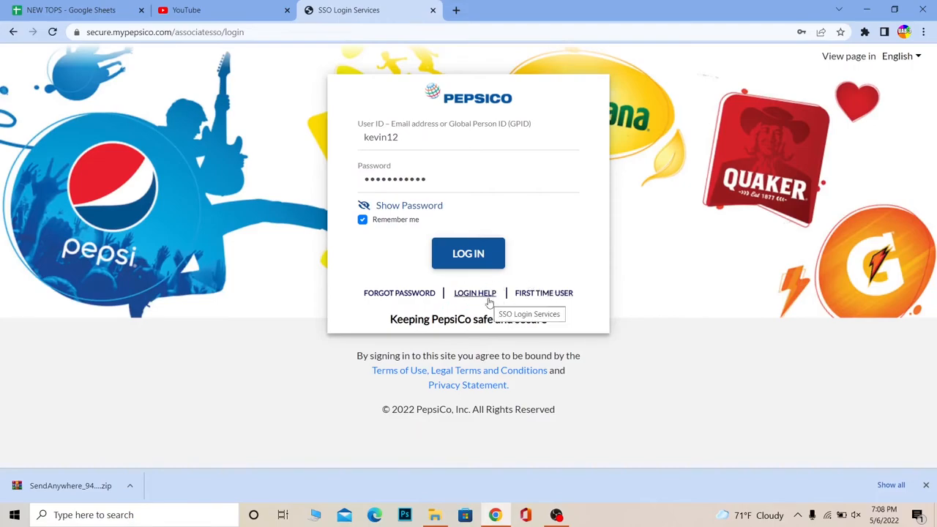
mouse_move(339, 287)
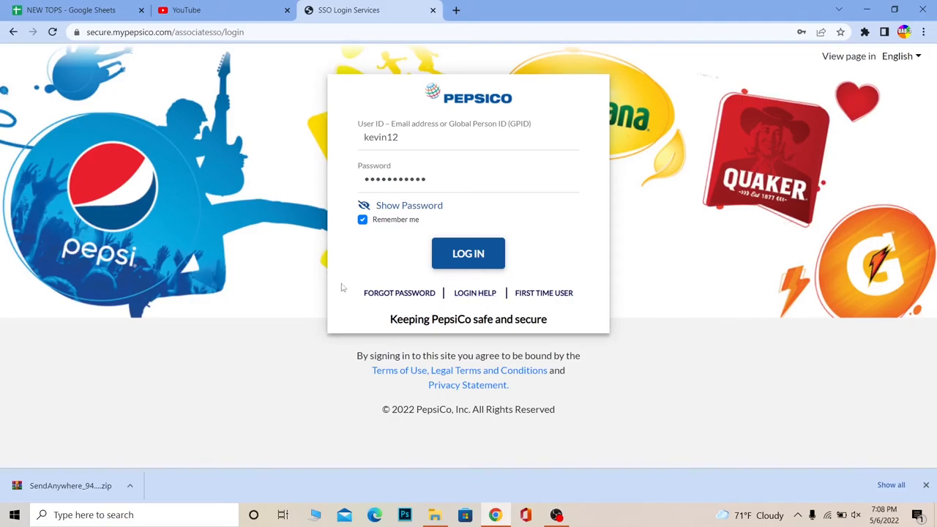